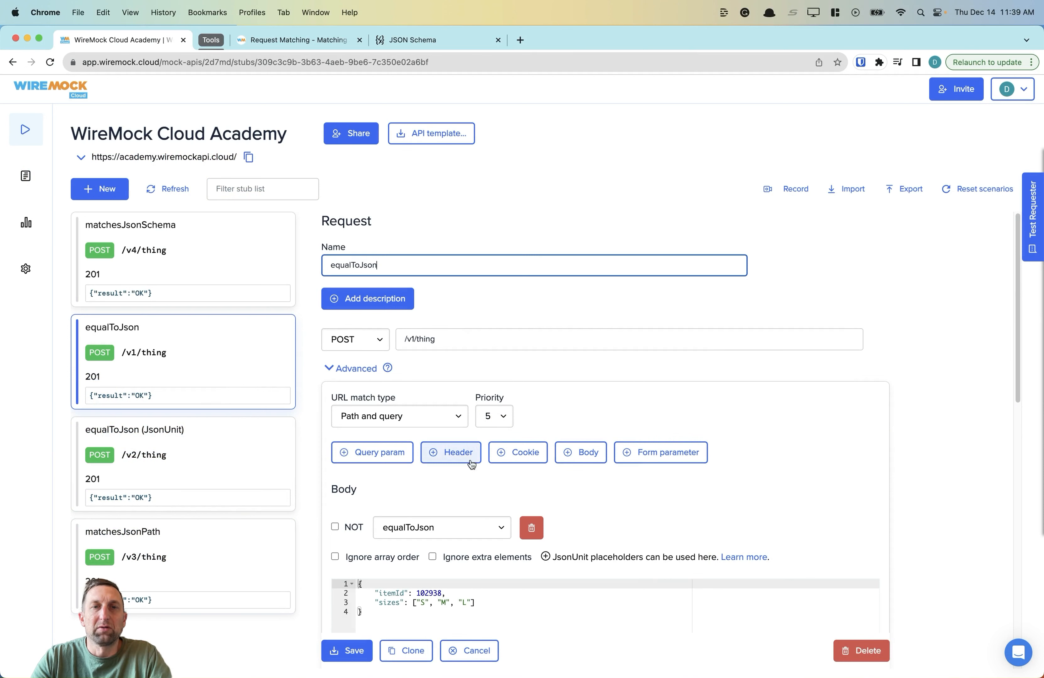
{"action": "mouse_move", "coordinate": [460, 481]}
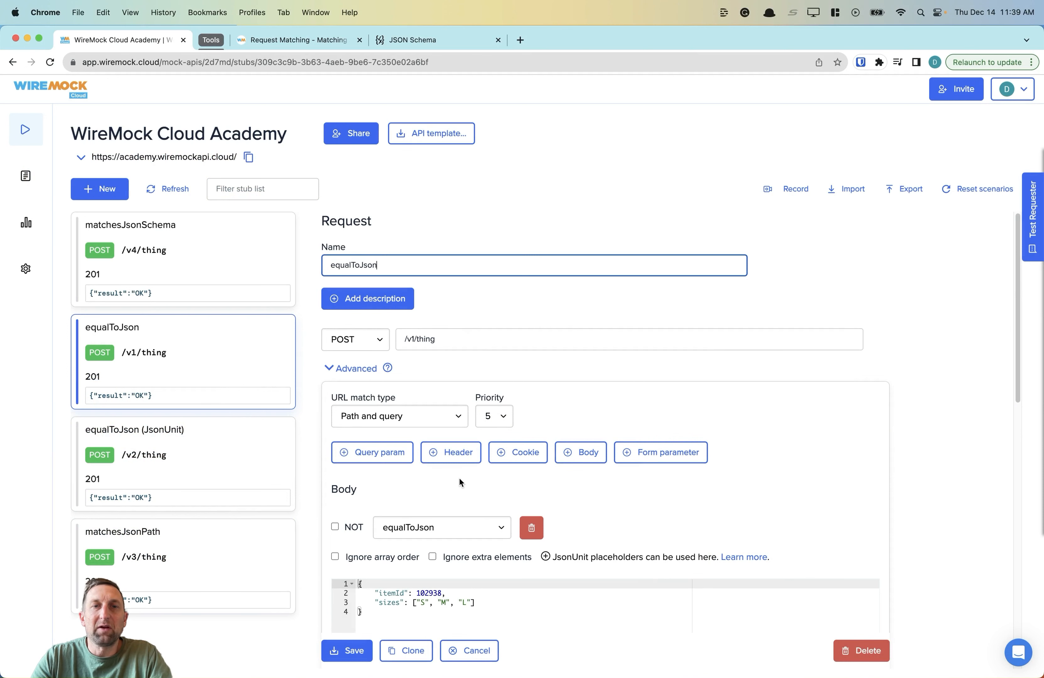
- Bring up the Test Requester prefilled with a POST to /v1/thing for the equalToJson stub
{"action": "scroll", "scroll_direction": "down", "scroll_amount": 3}
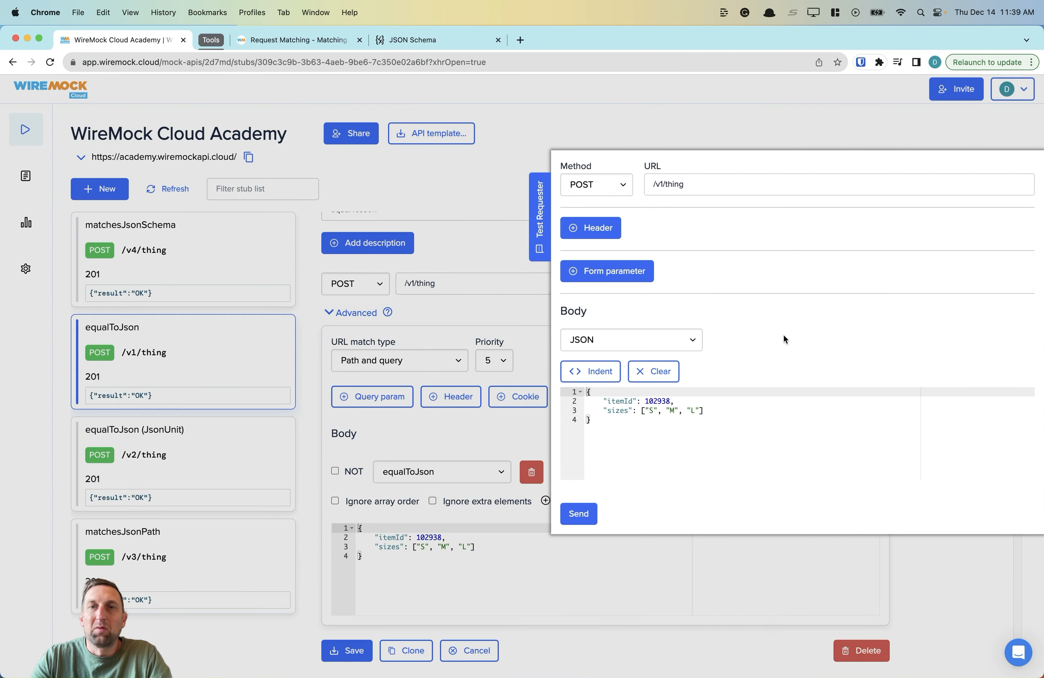
- Send the matching request for 201, then resend with sizes L, M, S for a 404 body mismatch
{"action": "left_click", "coordinate": [578, 514]}
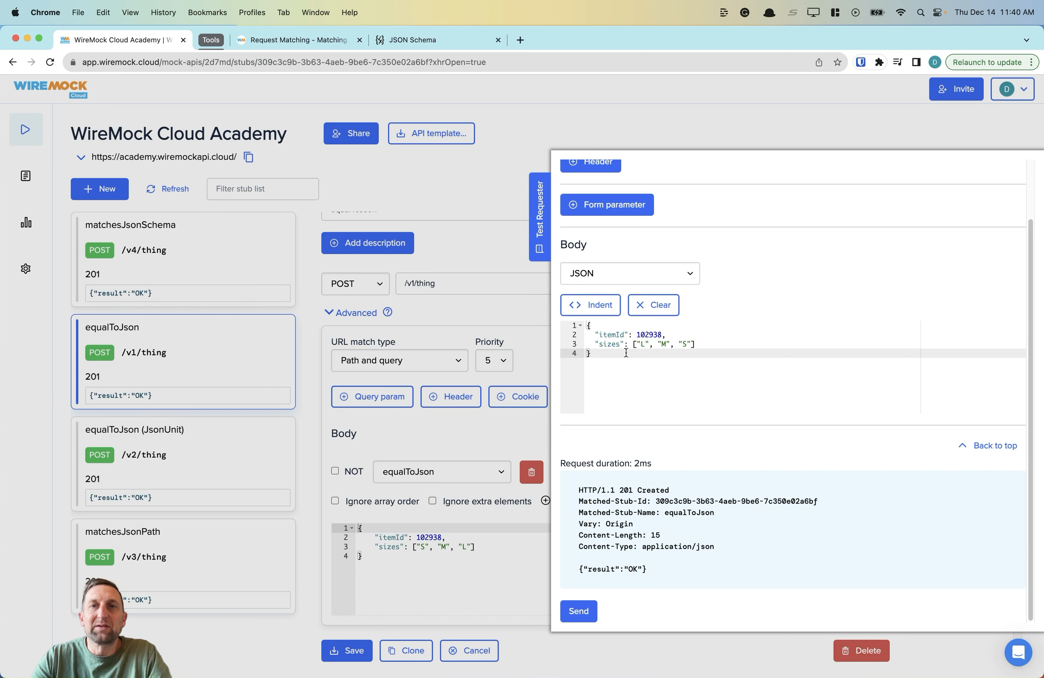
{"action": "left_click", "coordinate": [578, 611]}
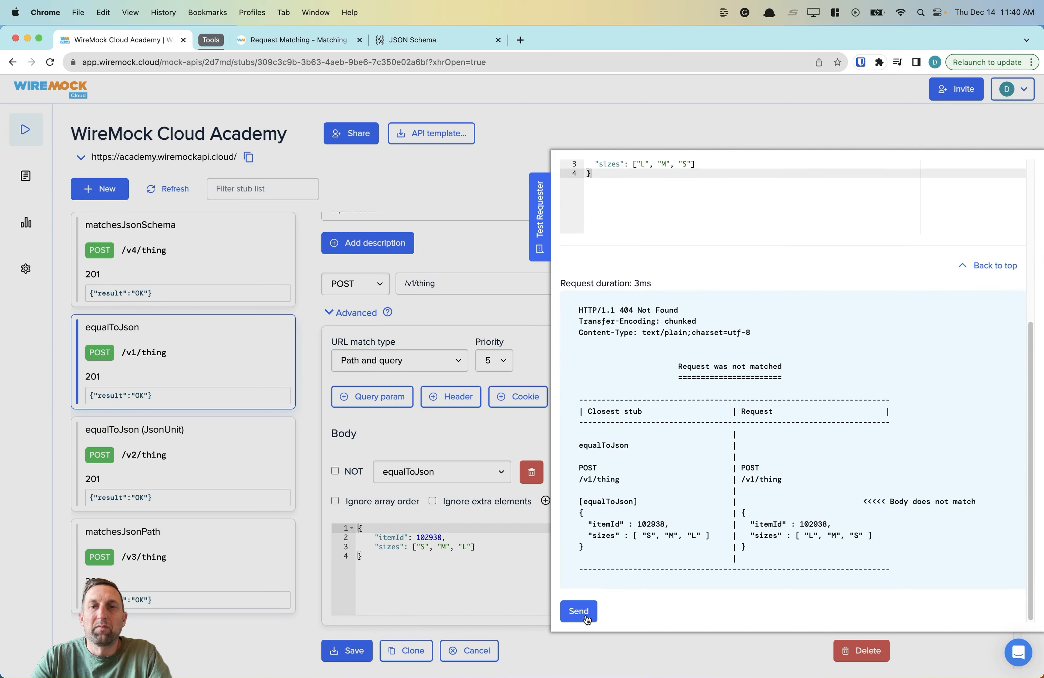
{"action": "mouse_move", "coordinate": [609, 480]}
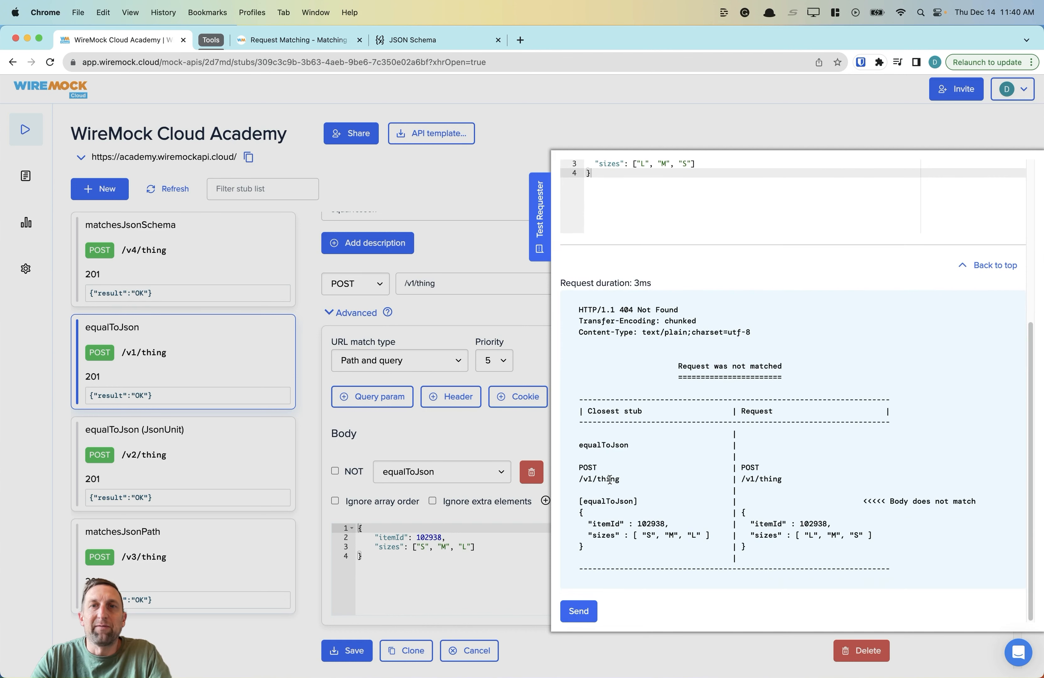
{"action": "mouse_move", "coordinate": [547, 455]}
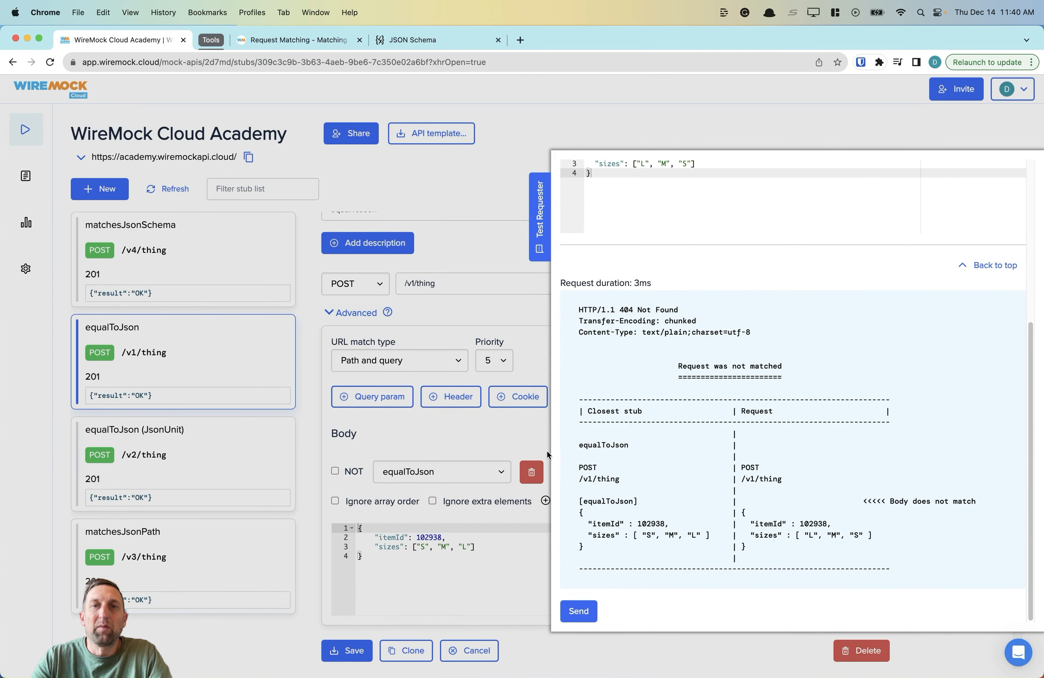
{"action": "mouse_move", "coordinate": [494, 434]}
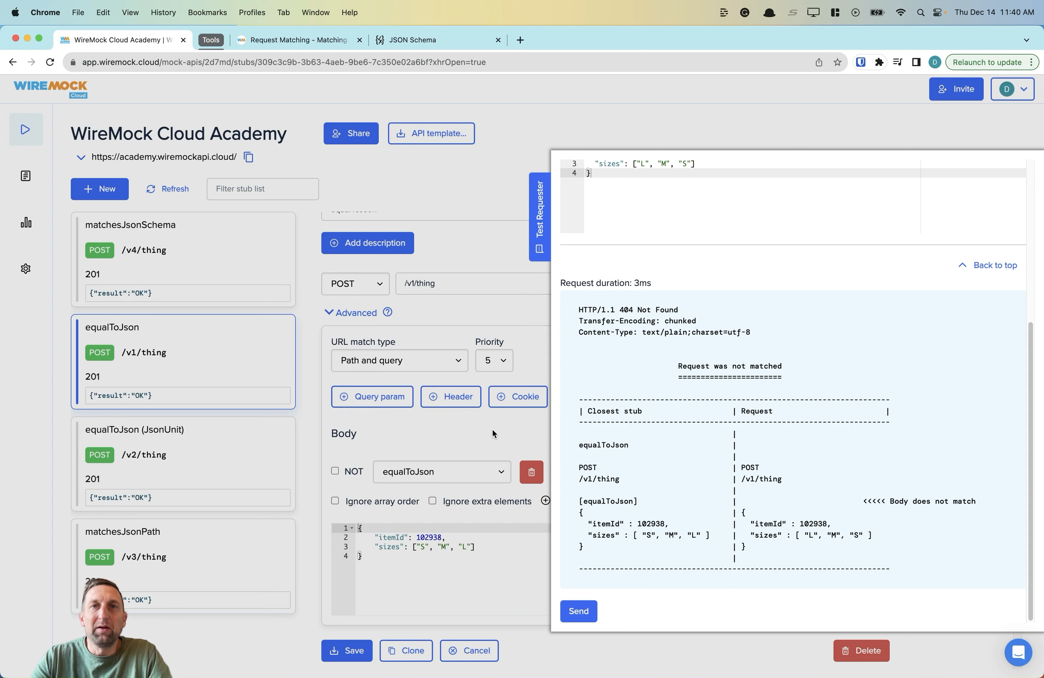
- Enable Ignore array order on the equalToJson stub so the L, M, S request returns 201 Created
{"action": "left_click", "coordinate": [540, 217]}
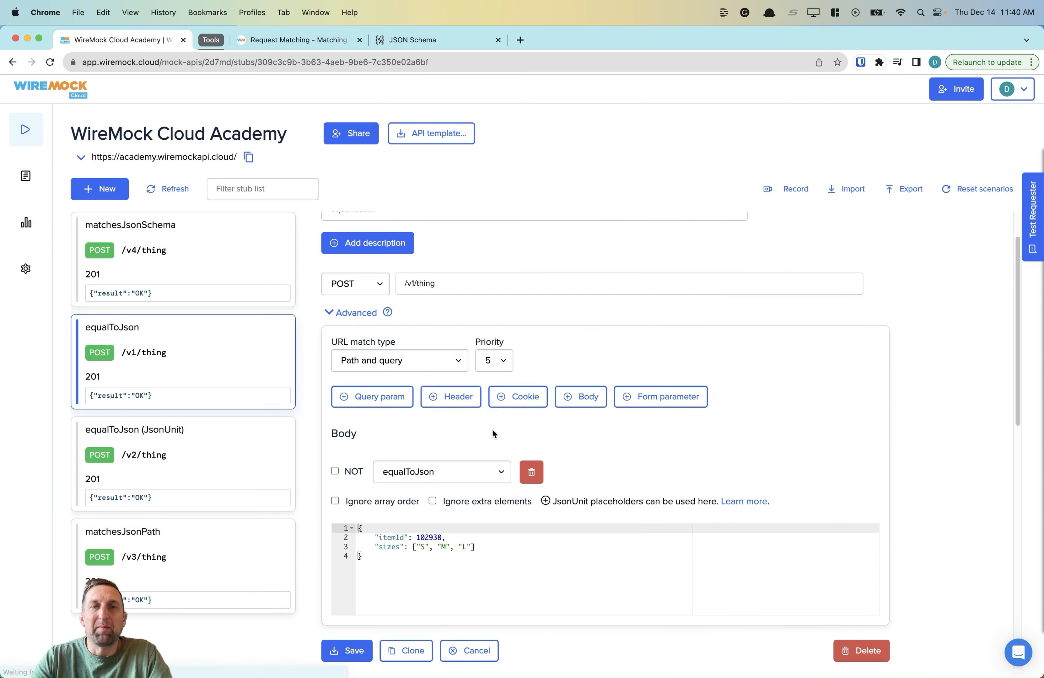
{"action": "mouse_move", "coordinate": [330, 507]}
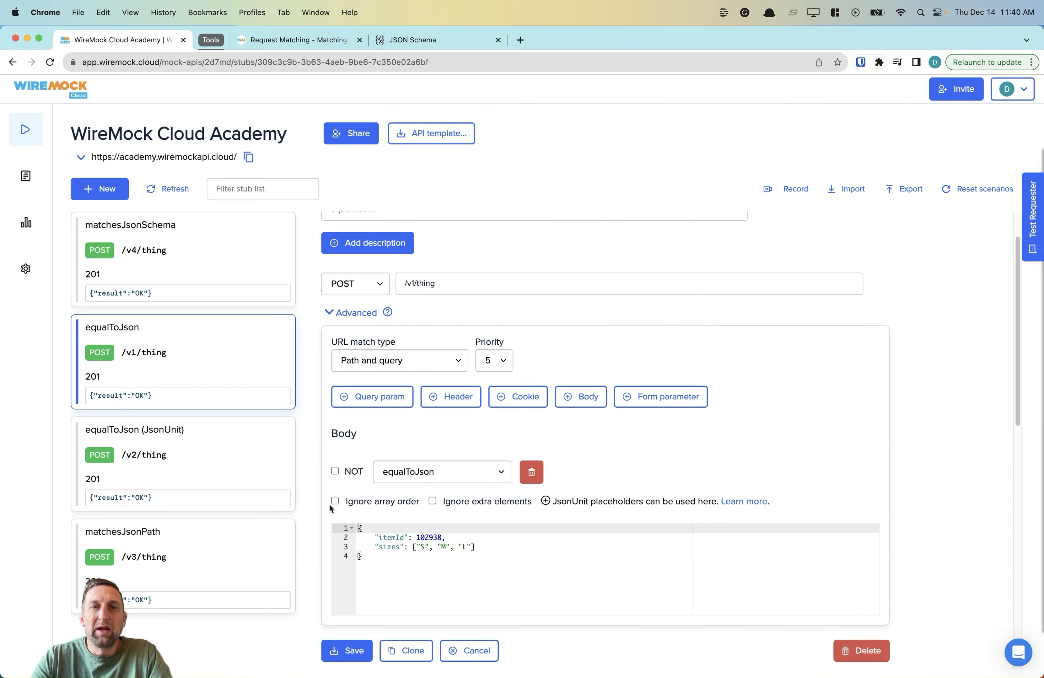
{"action": "left_click", "coordinate": [334, 500]}
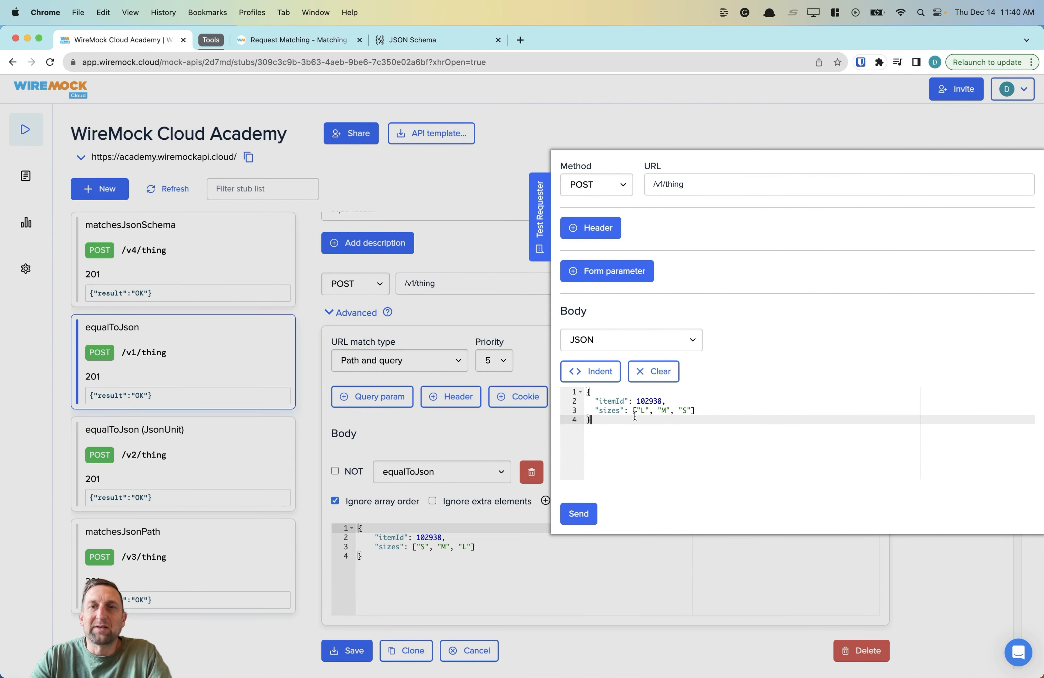
{"action": "left_click", "coordinate": [579, 513]}
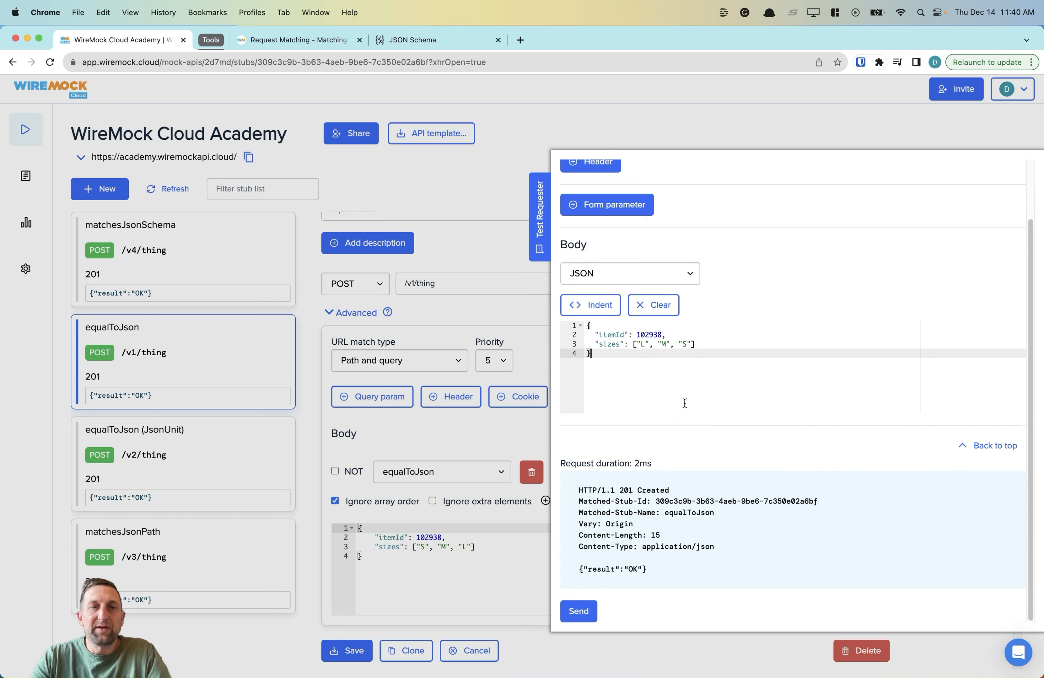
- Add "tag": "essentials" to the body and send it for a 404 body mismatch
{"action": "type", "text": "\"tag\": \"essentials\""}
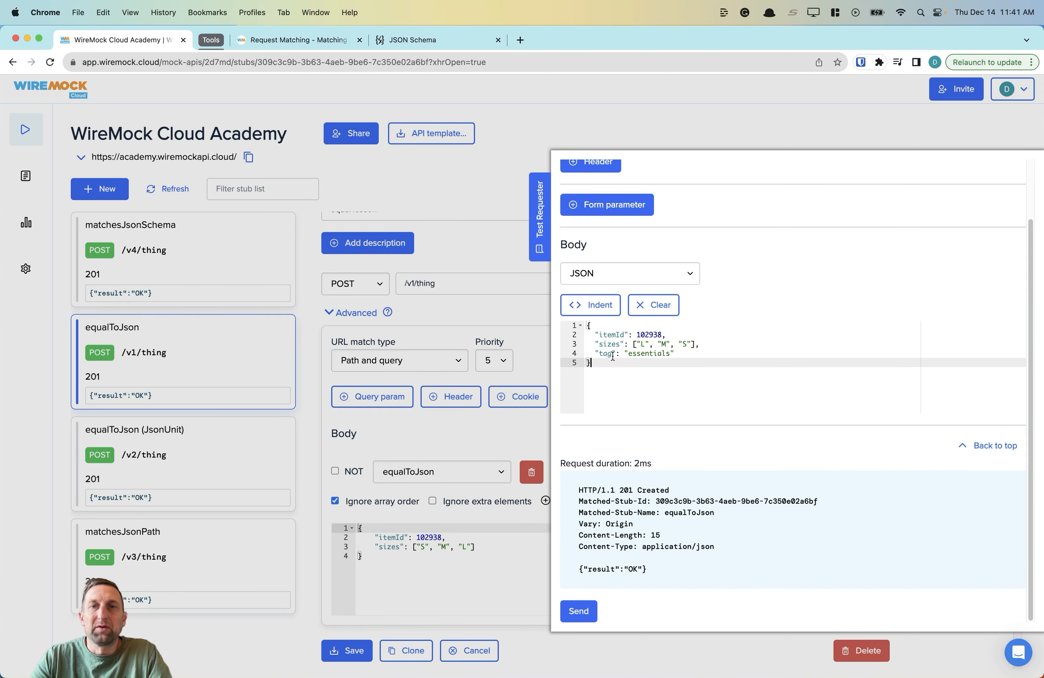
{"action": "left_click", "coordinate": [578, 611]}
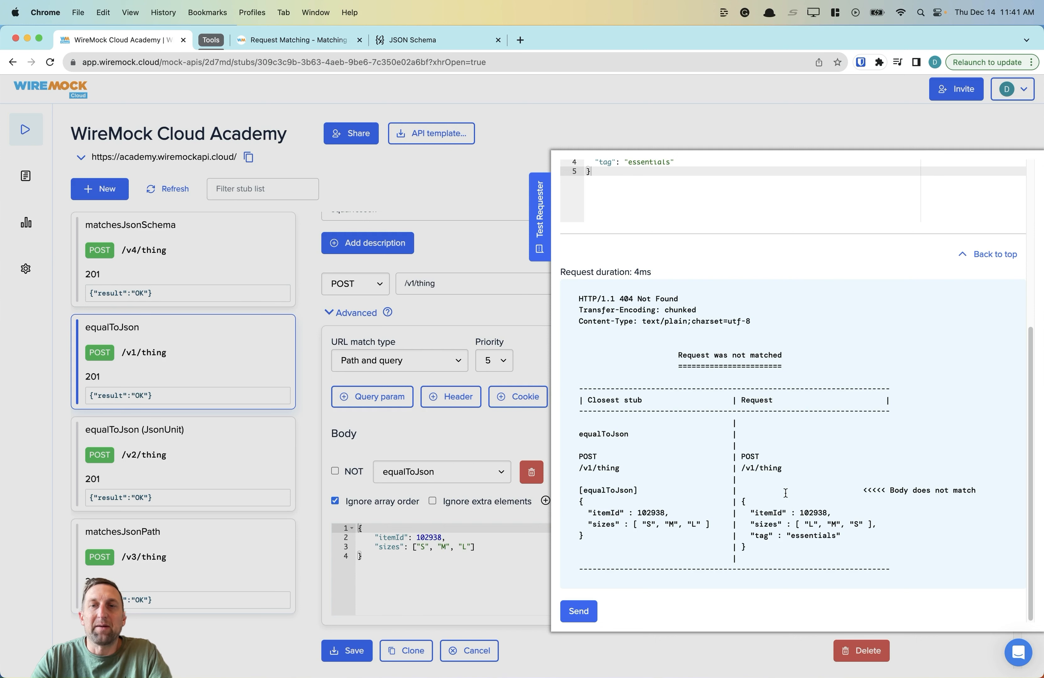
{"action": "mouse_move", "coordinate": [761, 535]}
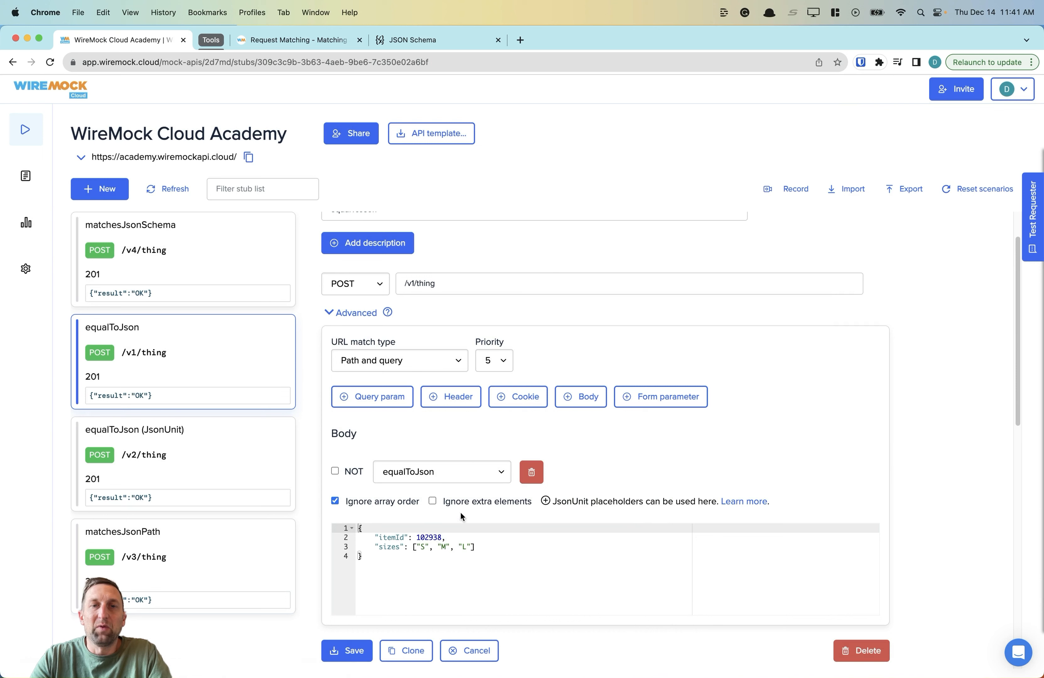
- Enable Ignore extra elements so the request with the essentials tag returns 201 Created
{"action": "left_click", "coordinate": [432, 501]}
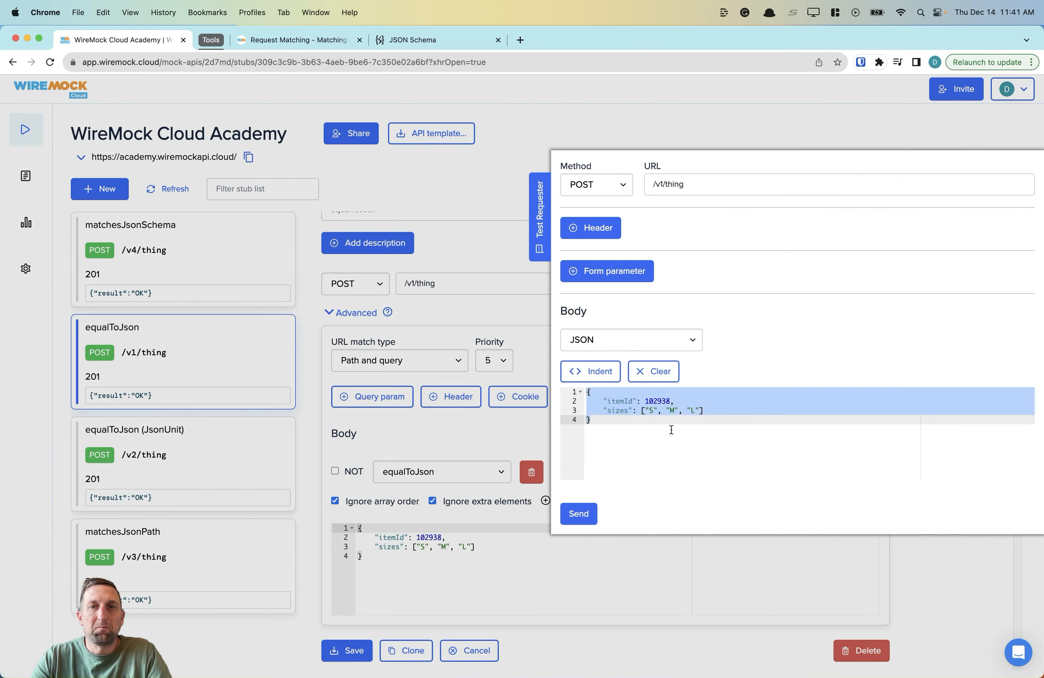
{"action": "left_click", "coordinate": [577, 514]}
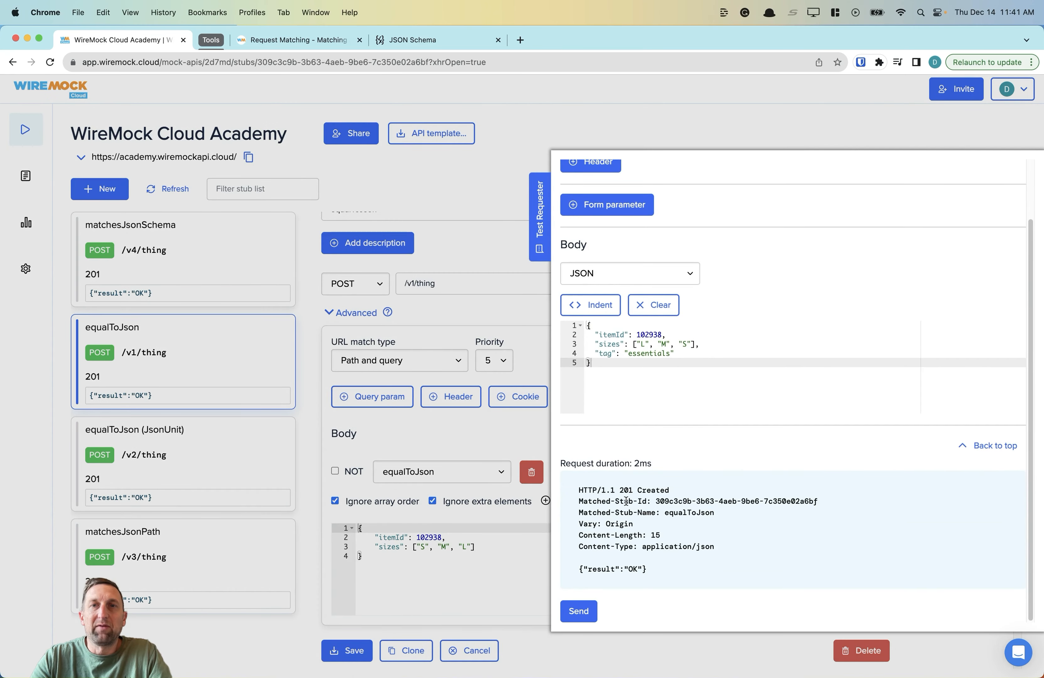
{"action": "mouse_move", "coordinate": [626, 558]}
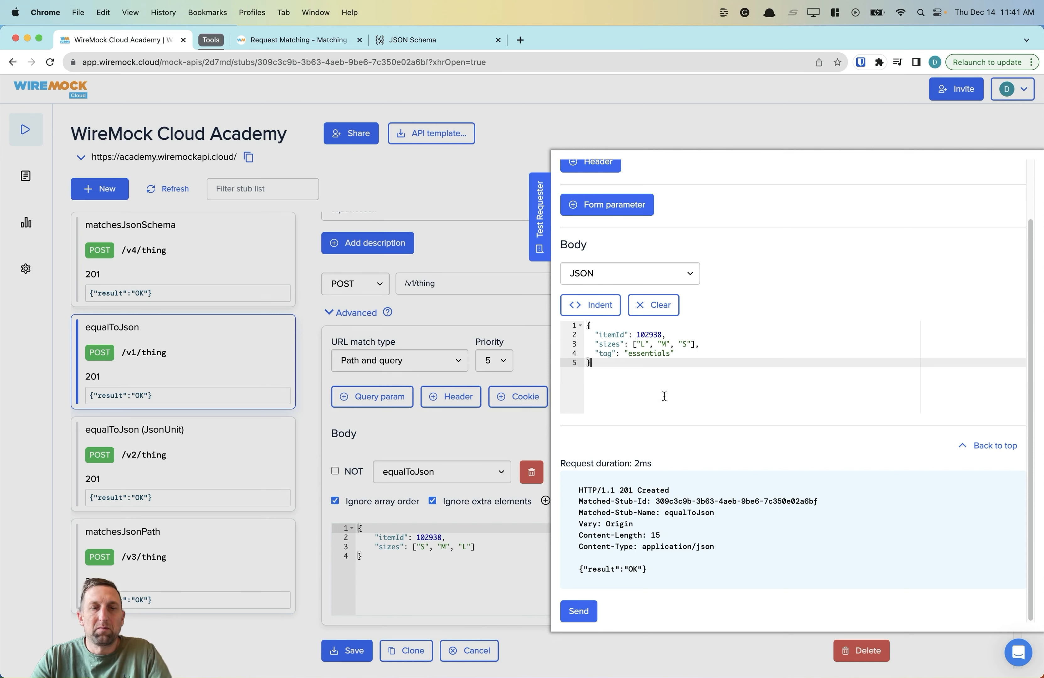
{"action": "type", "text": "8888888888"}
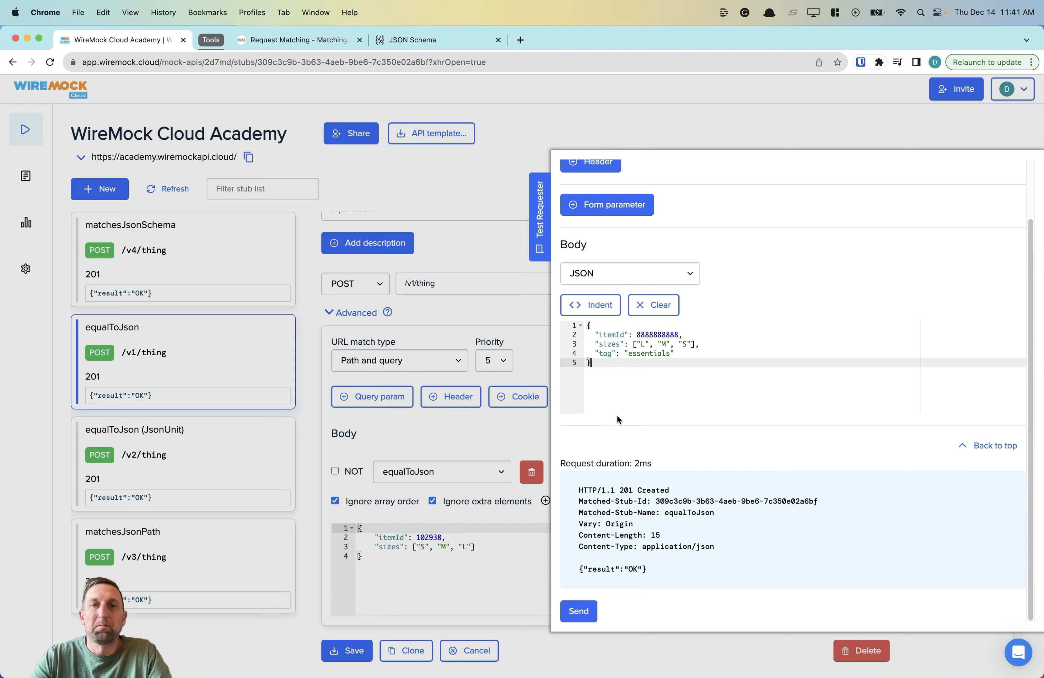
{"action": "left_click", "coordinate": [578, 611]}
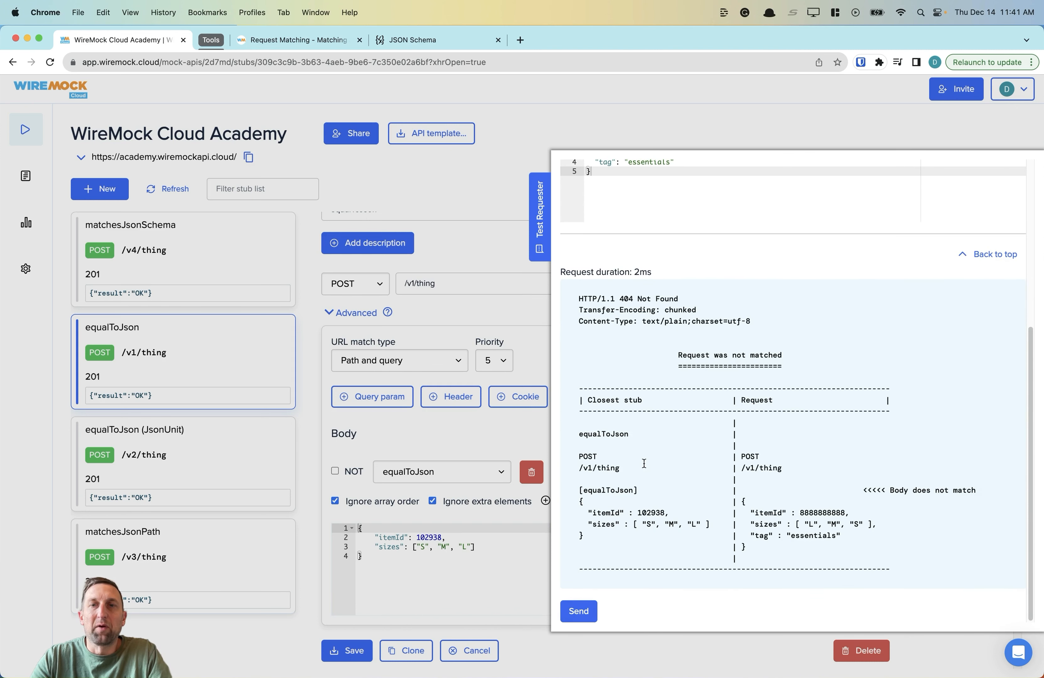
{"action": "mouse_move", "coordinate": [817, 518]}
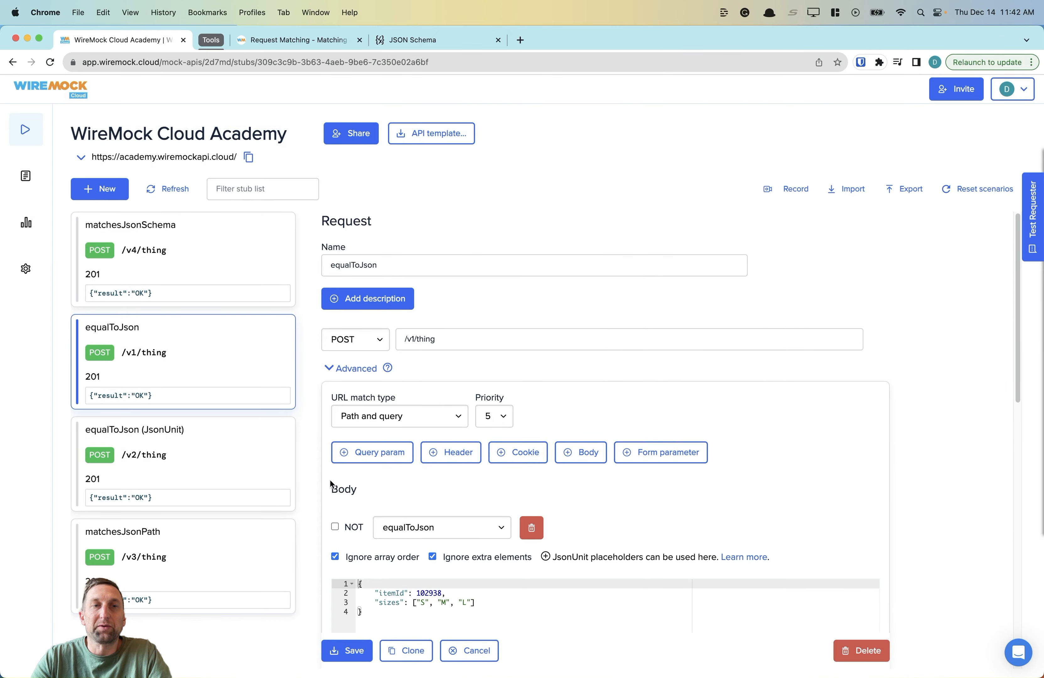
{"action": "left_click", "coordinate": [183, 462]}
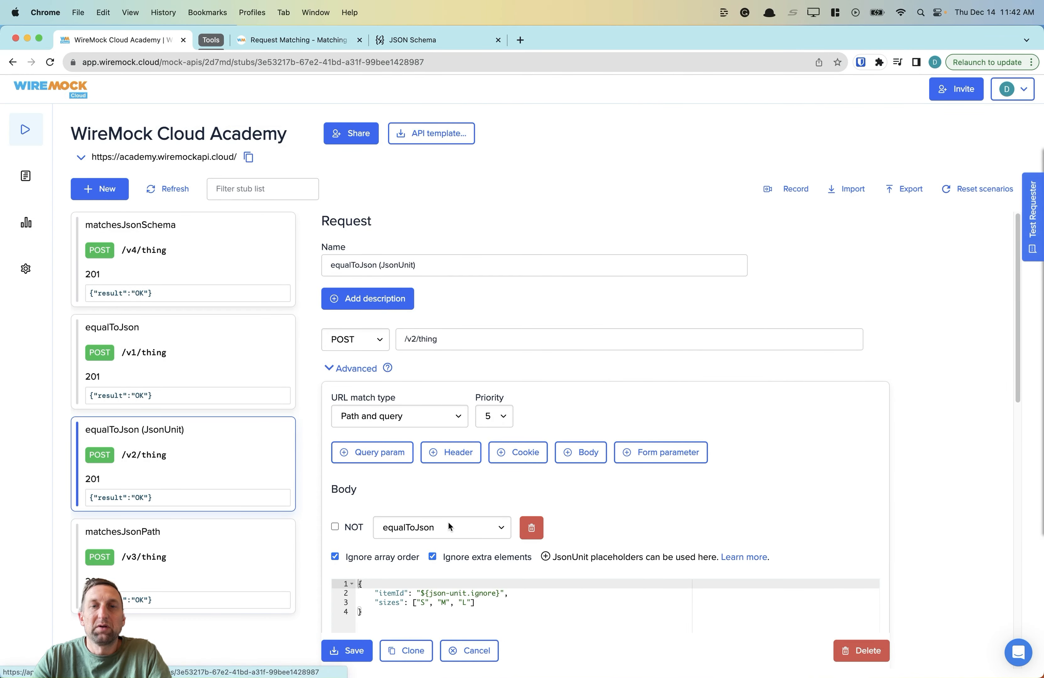
{"action": "scroll", "scroll_direction": "down", "scroll_amount": 3}
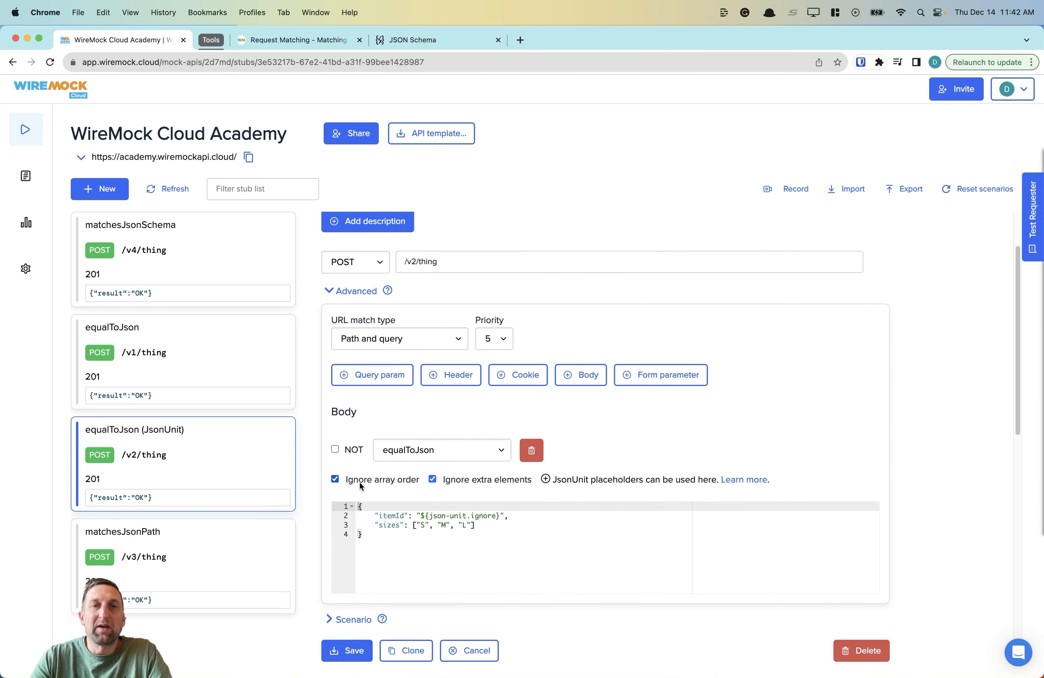
{"action": "mouse_move", "coordinate": [470, 489]}
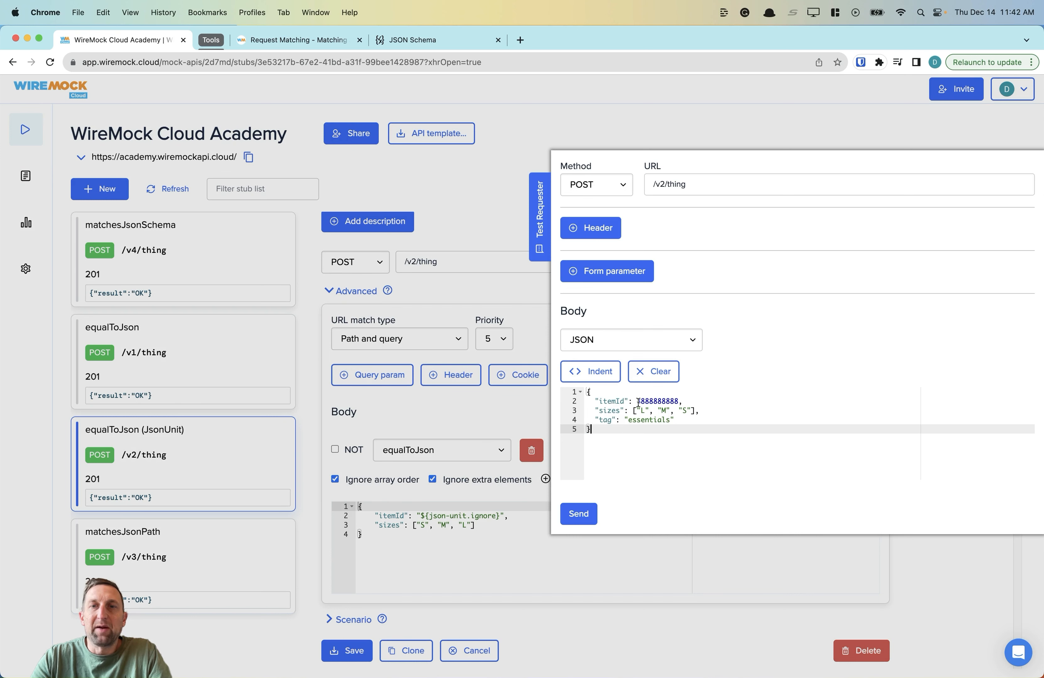
{"action": "left_click", "coordinate": [578, 513]}
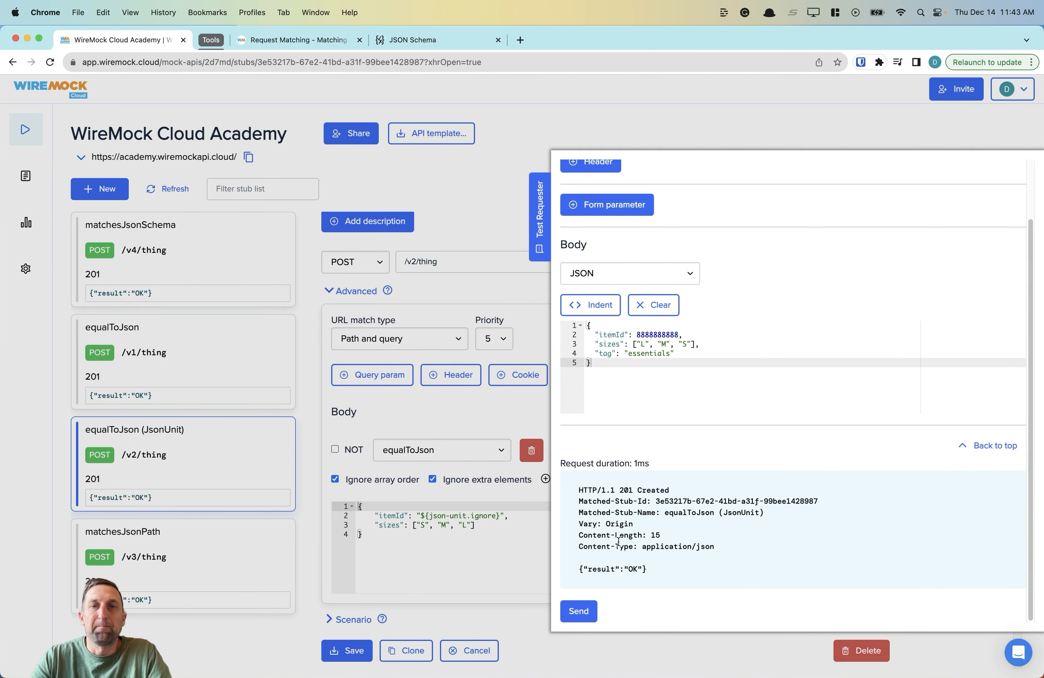
{"action": "left_click", "coordinate": [122, 532]}
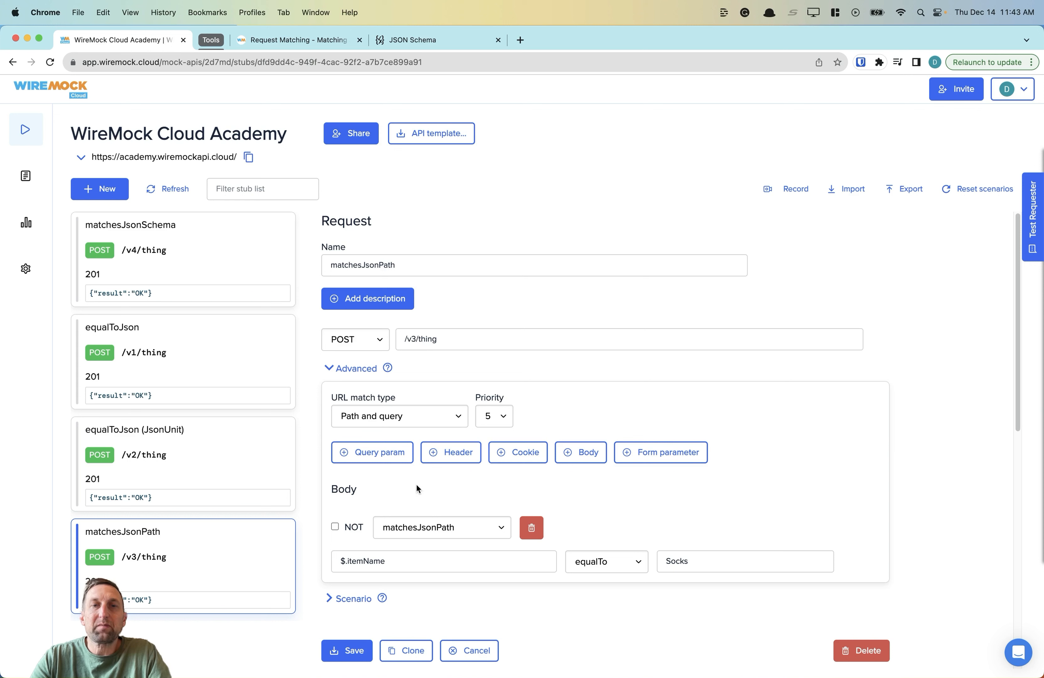
{"action": "mouse_move", "coordinate": [410, 538]}
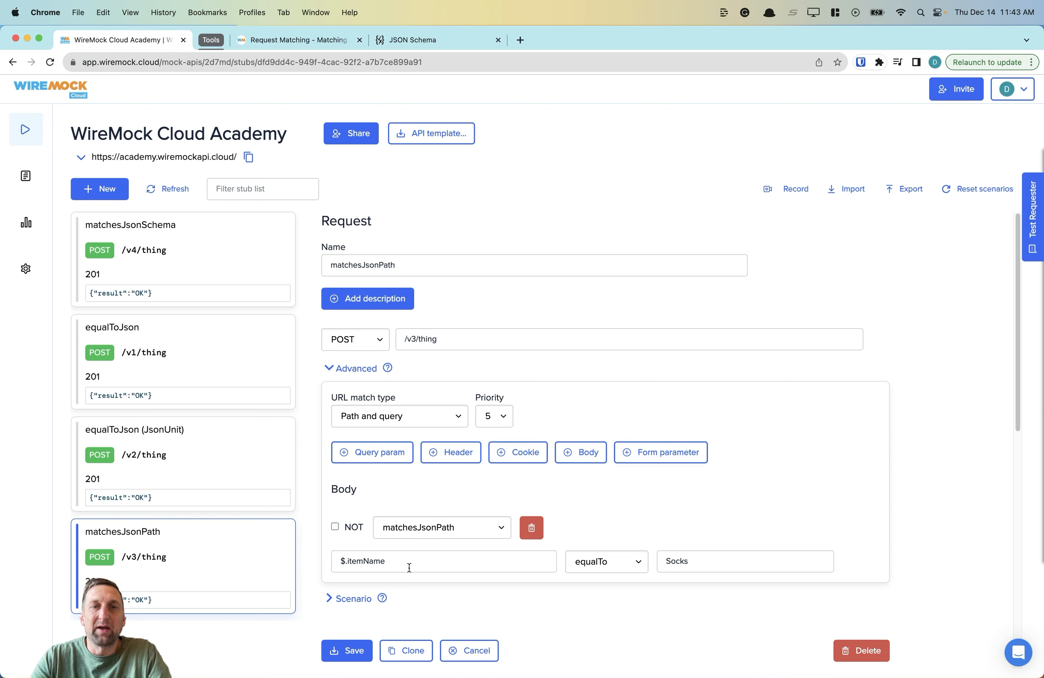
{"action": "mouse_move", "coordinate": [582, 567]}
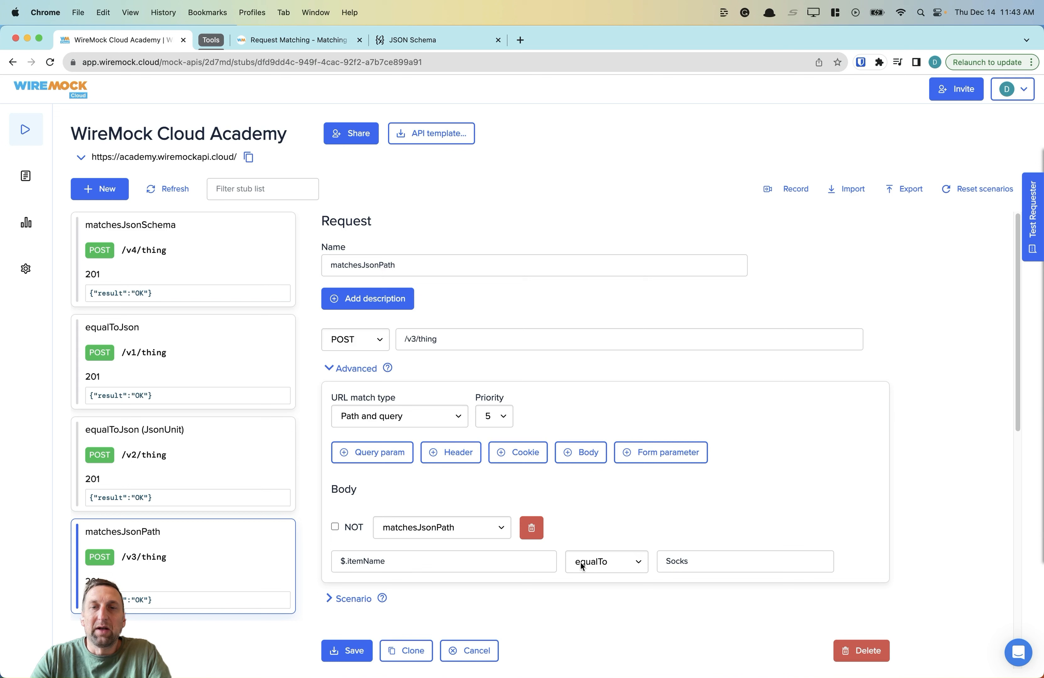
{"action": "mouse_move", "coordinate": [665, 550]}
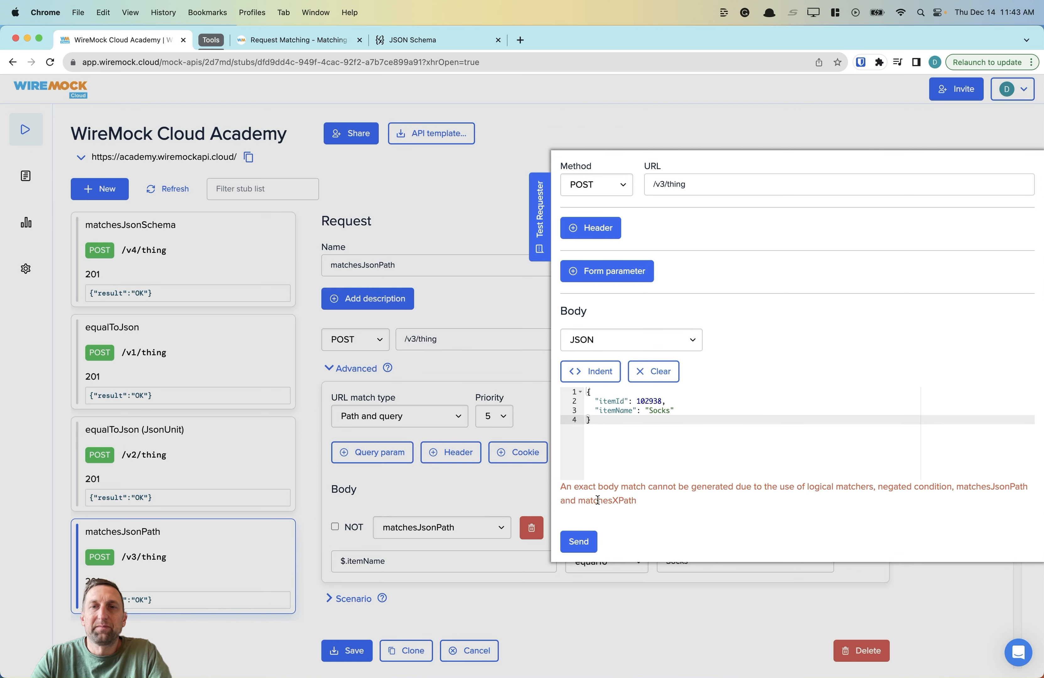
- Send the Socks request for 201, then resend with itemName Shoes for a 404 body mismatch
{"action": "left_click", "coordinate": [578, 540]}
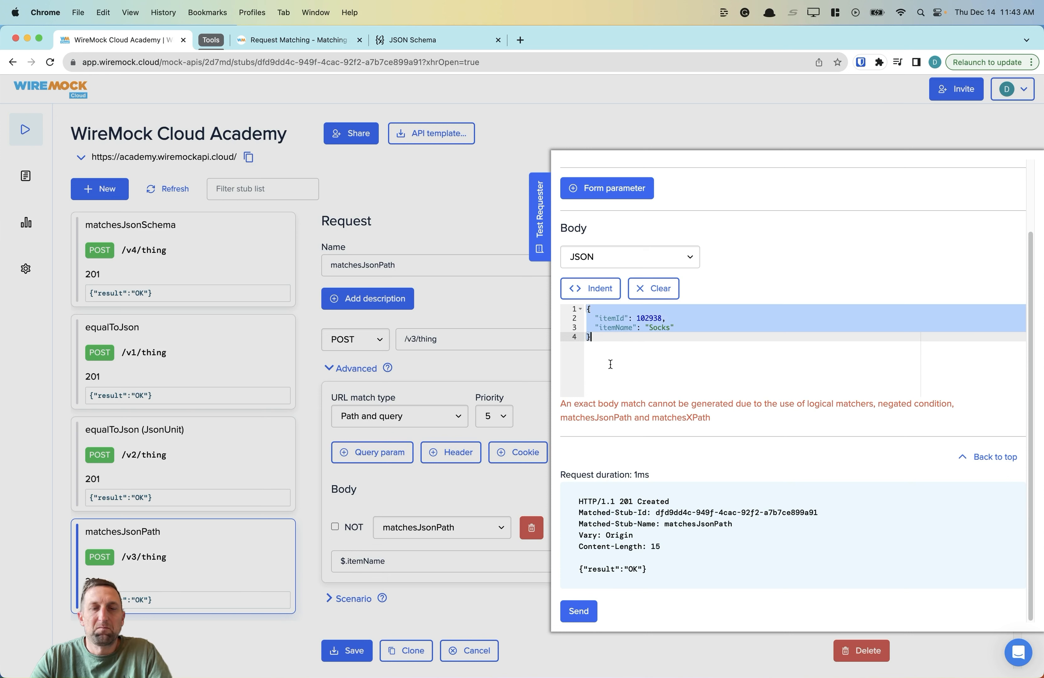
{"action": "type", "text": "Shoes"}
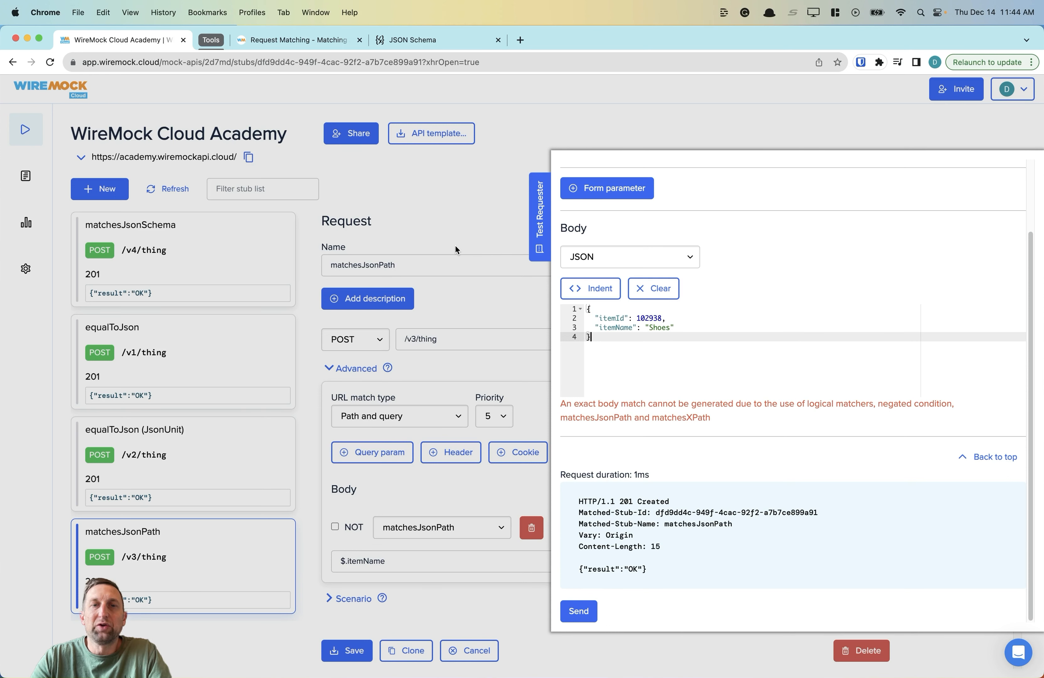
{"action": "mouse_move", "coordinate": [616, 619]}
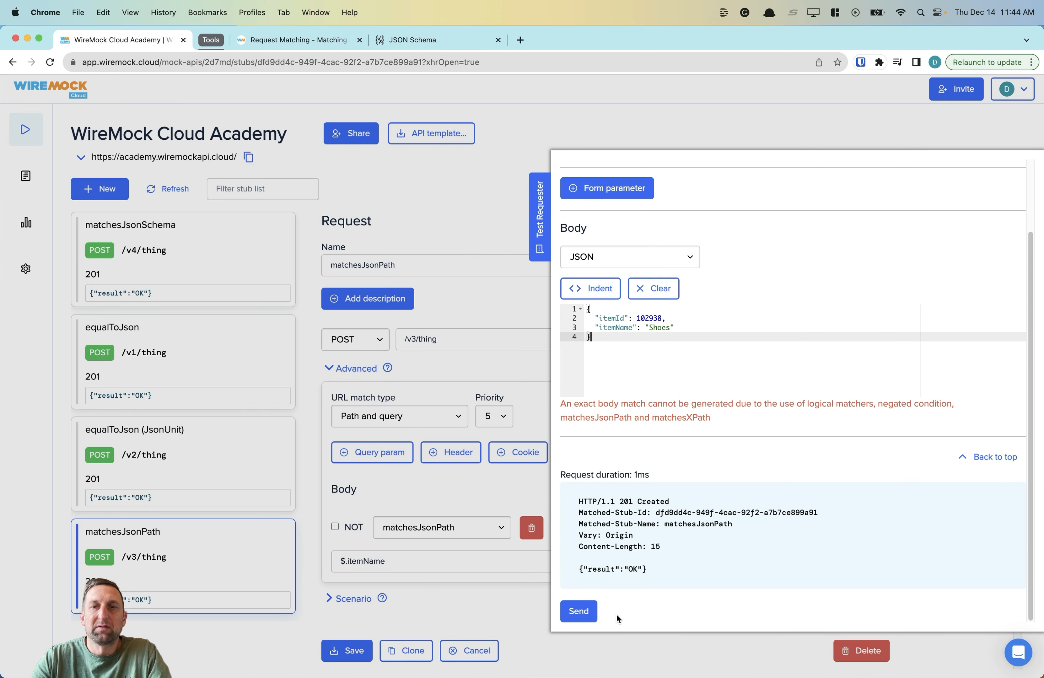
{"action": "left_click", "coordinate": [578, 611]}
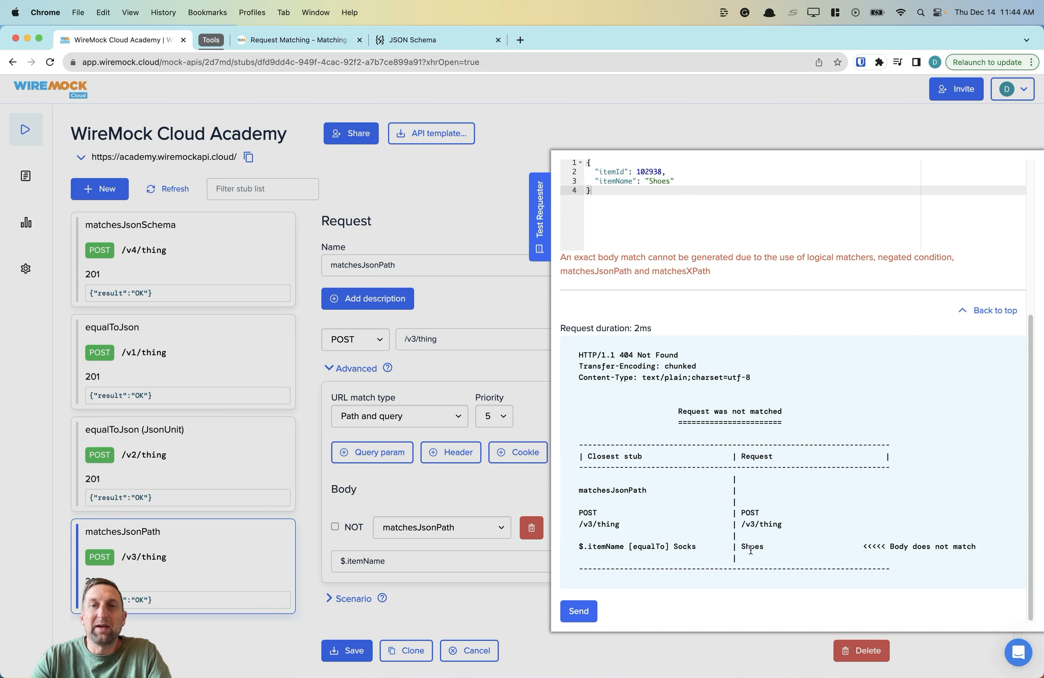
{"action": "mouse_move", "coordinate": [345, 414]}
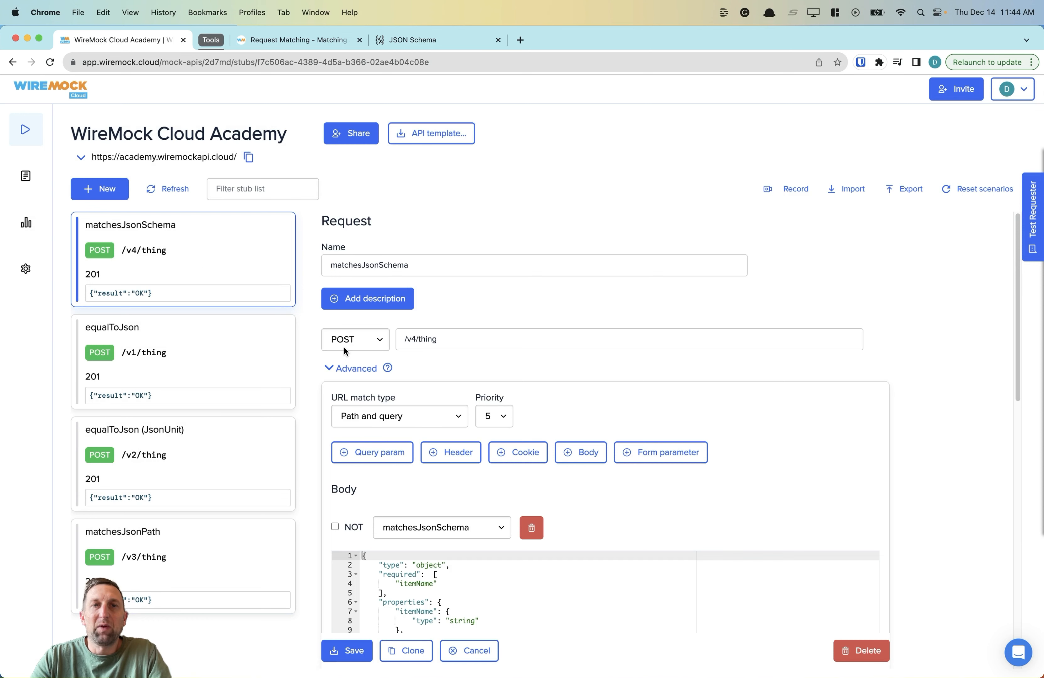
{"action": "mouse_move", "coordinate": [457, 423]}
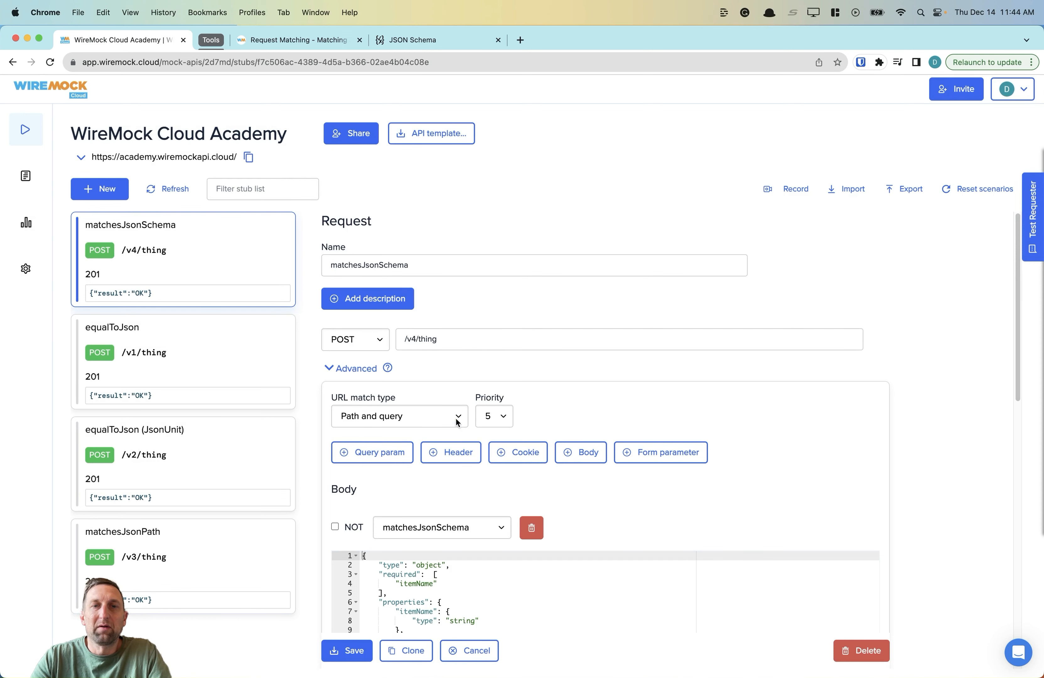
- Review the matchesJsonSchema stub's schema and bring up a blank POST to /v4/thing
{"action": "scroll", "scroll_direction": "down", "scroll_amount": 3}
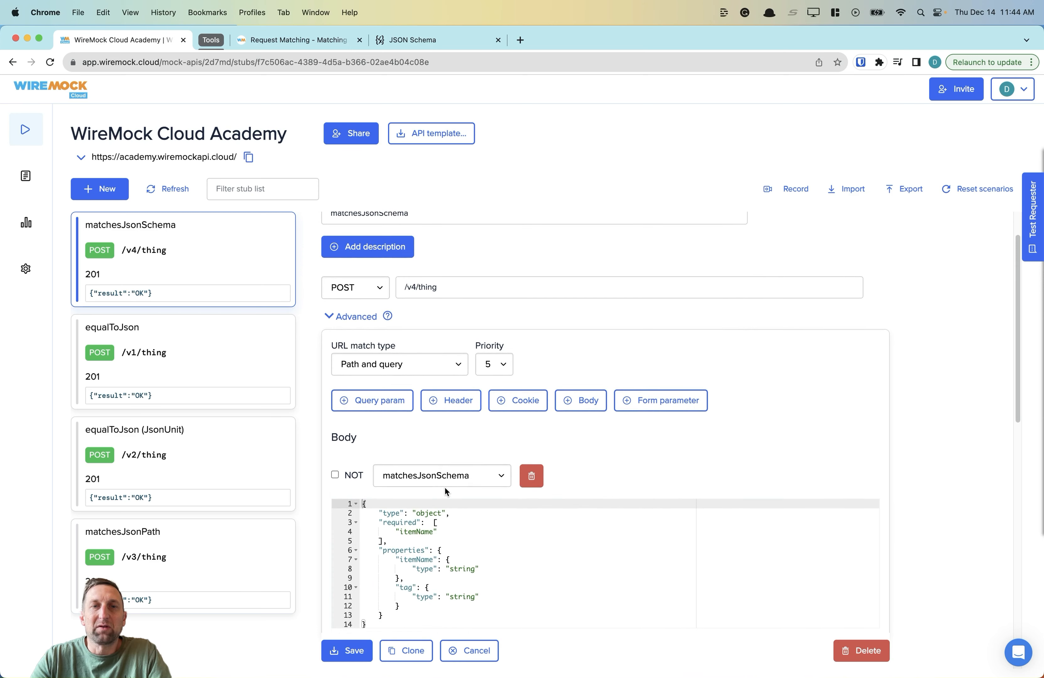
{"action": "mouse_move", "coordinate": [437, 494]}
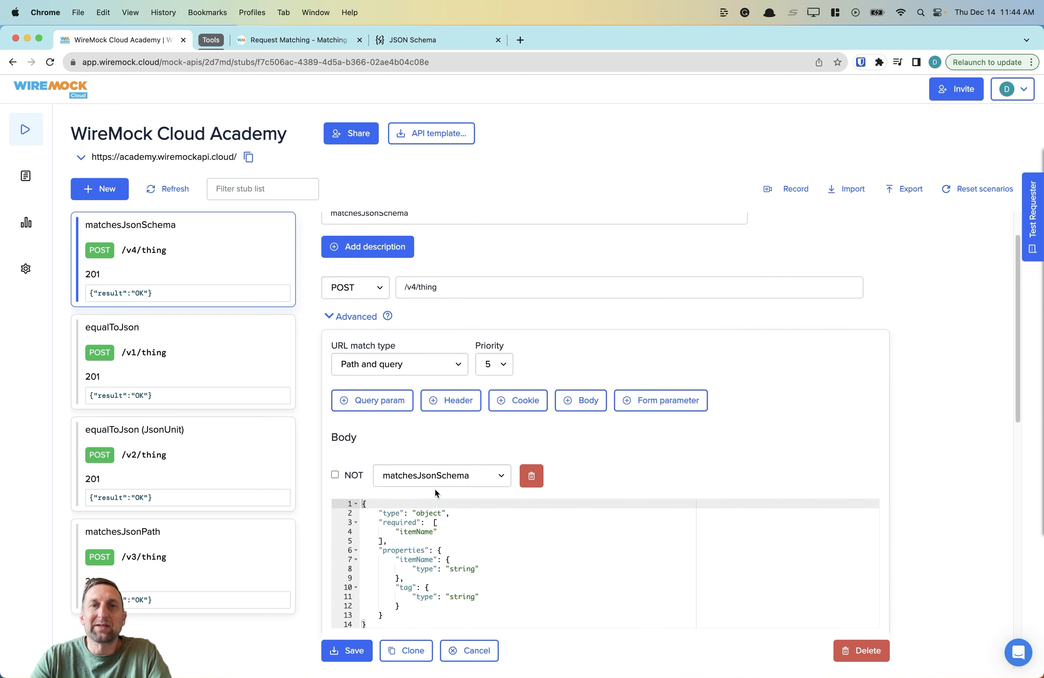
{"action": "scroll", "scroll_direction": "down", "scroll_amount": 3}
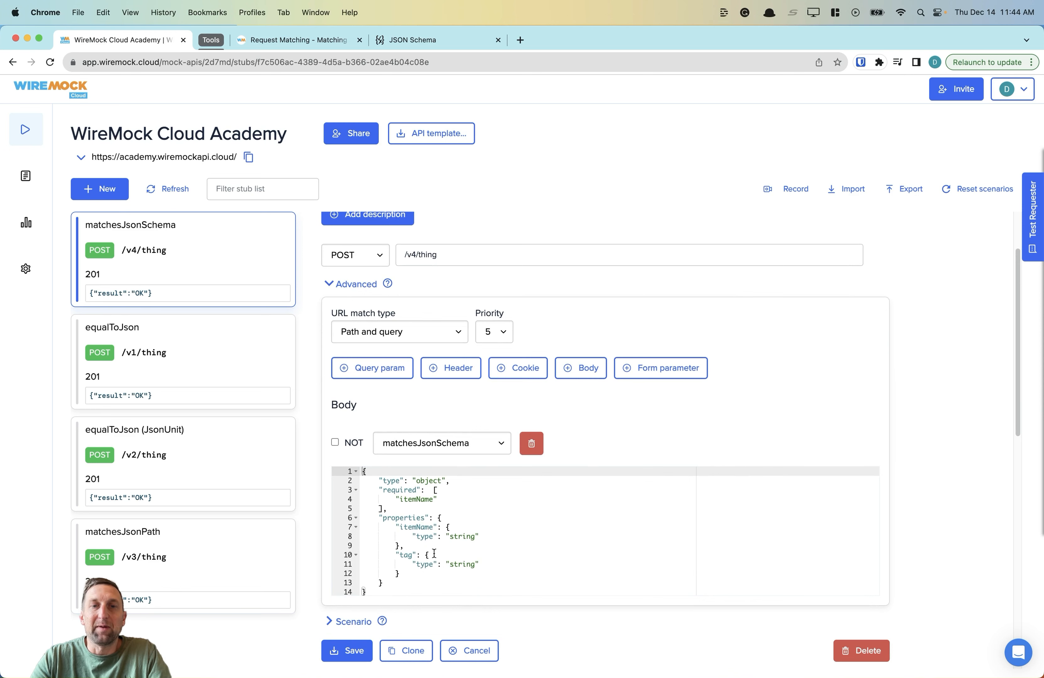
{"action": "left_click", "coordinate": [1033, 219]}
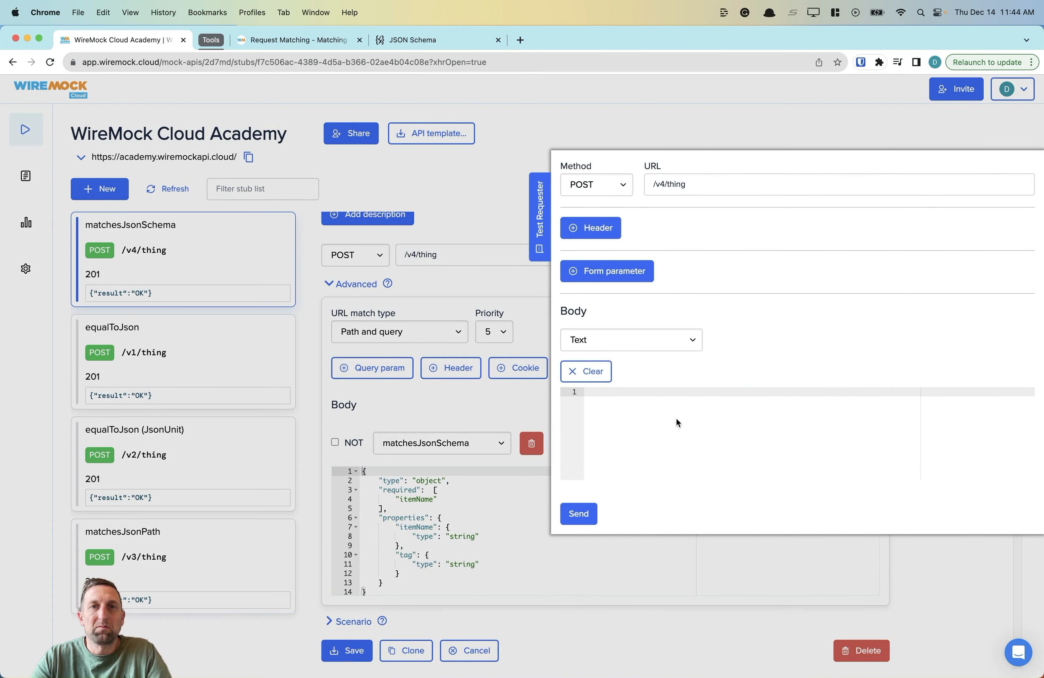
- Send { "itemName": "Jacket" } for 201, then numeric itemName 102938 for a 404
{"action": "type", "text": "{ \"itemName\": \"Jacket\" }"}
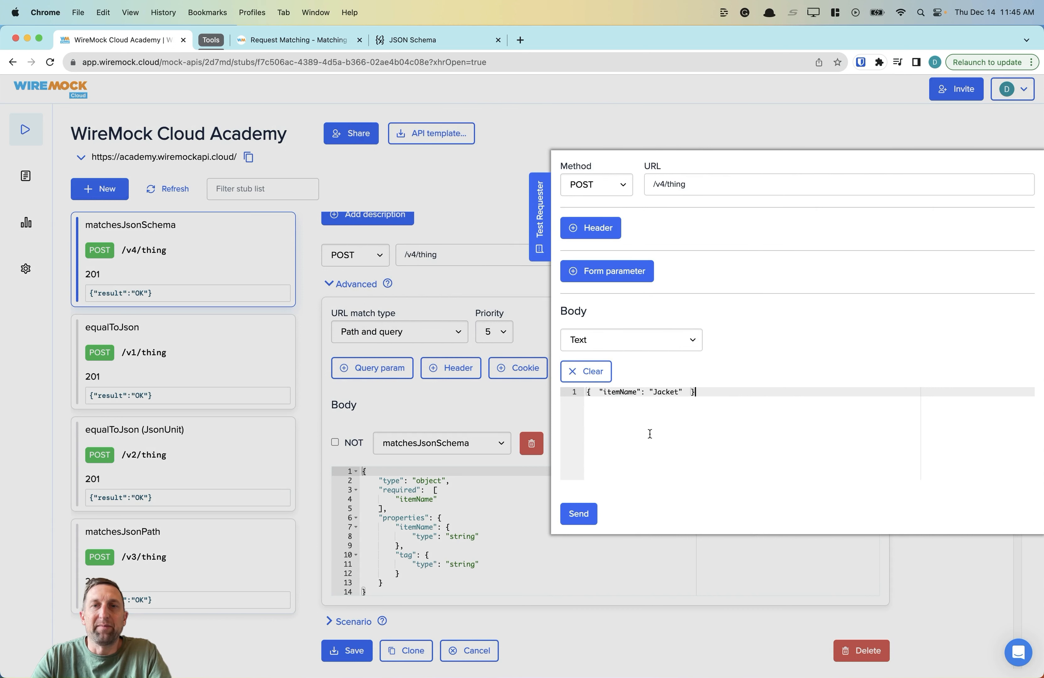
{"action": "left_click", "coordinate": [578, 513]}
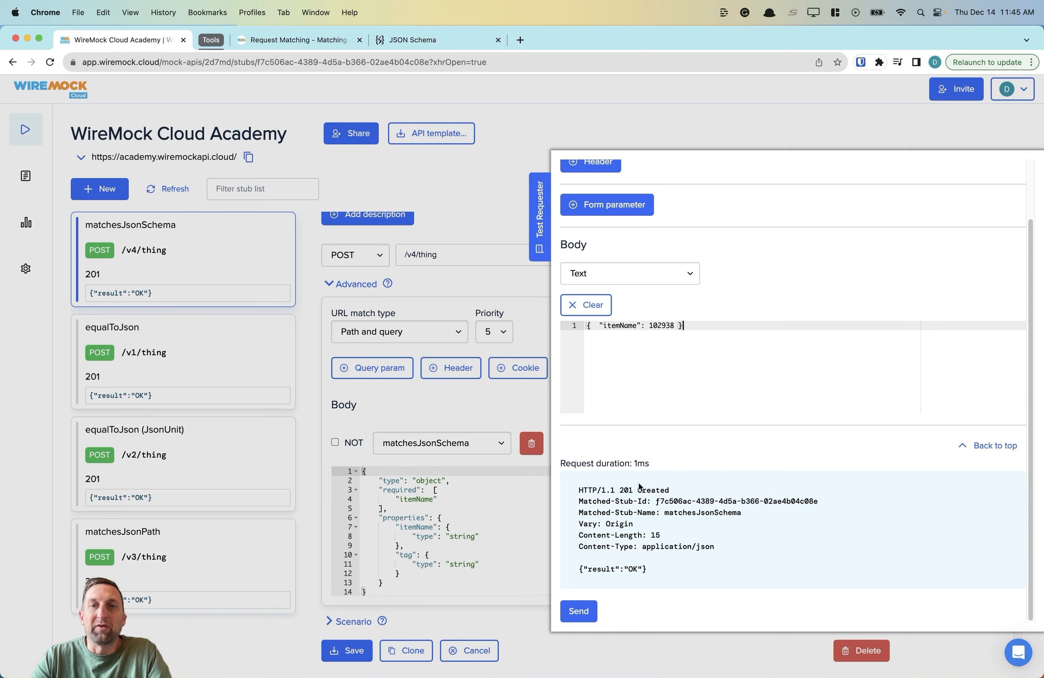
{"action": "left_click", "coordinate": [578, 611]}
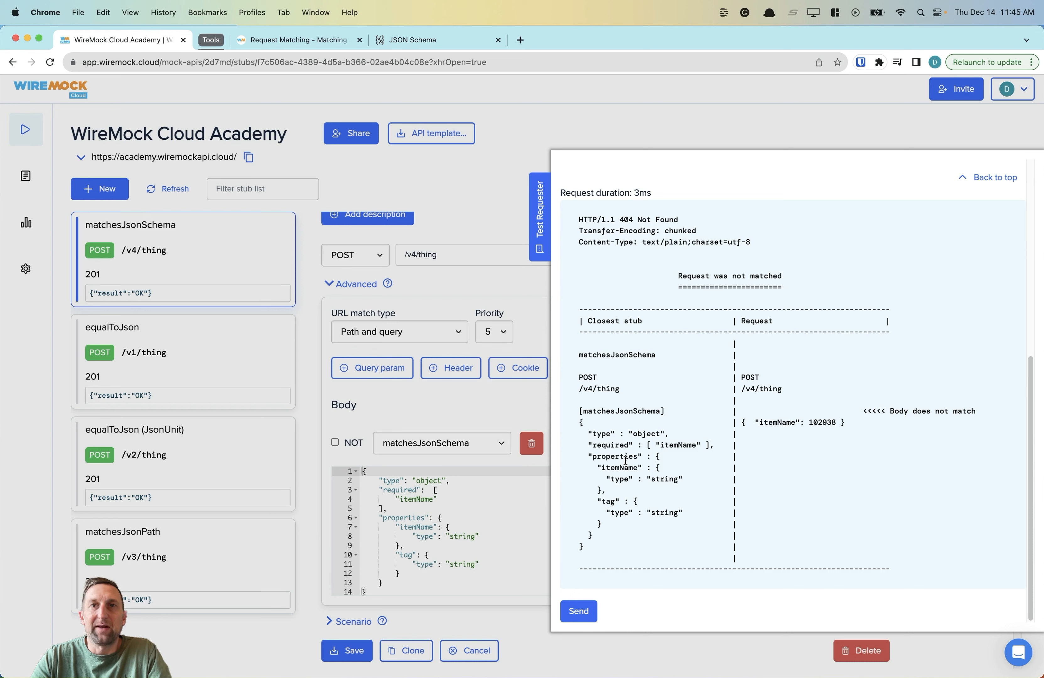
{"action": "mouse_move", "coordinate": [549, 353]}
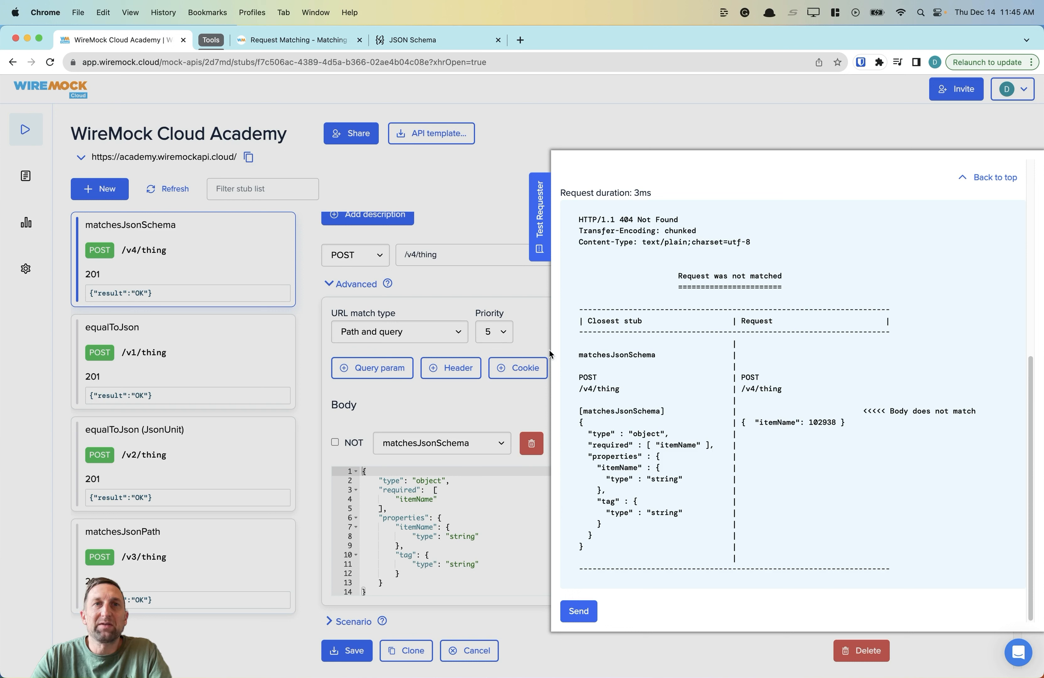
- Switch through the JSON request matching docs to the JSON Schema website
{"action": "left_click", "coordinate": [298, 41]}
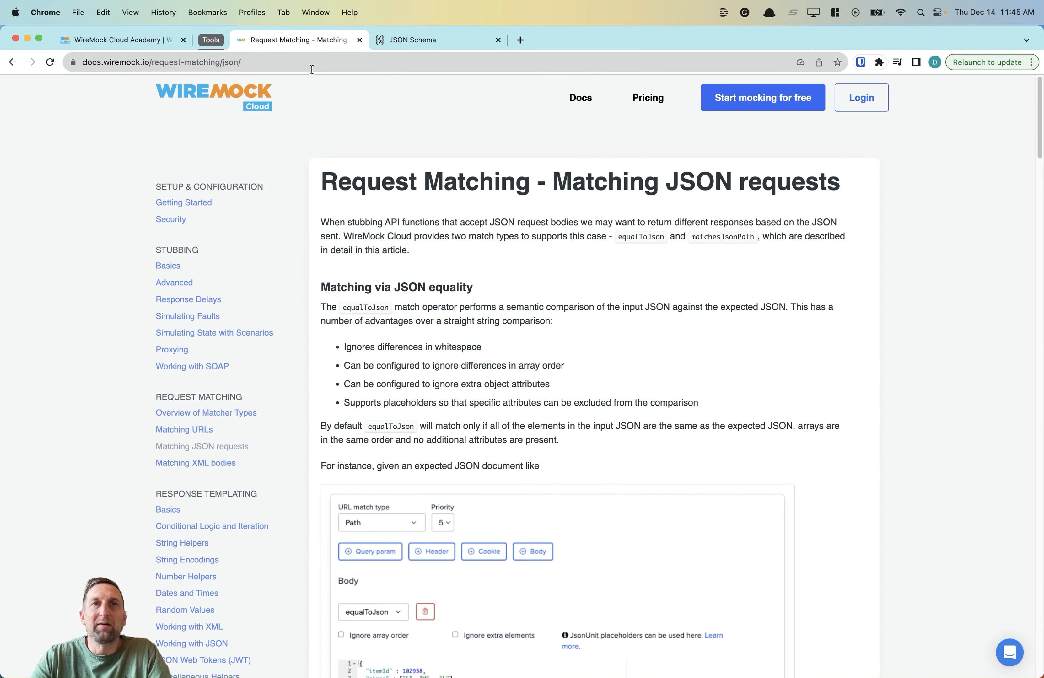
{"action": "left_click", "coordinate": [436, 40]}
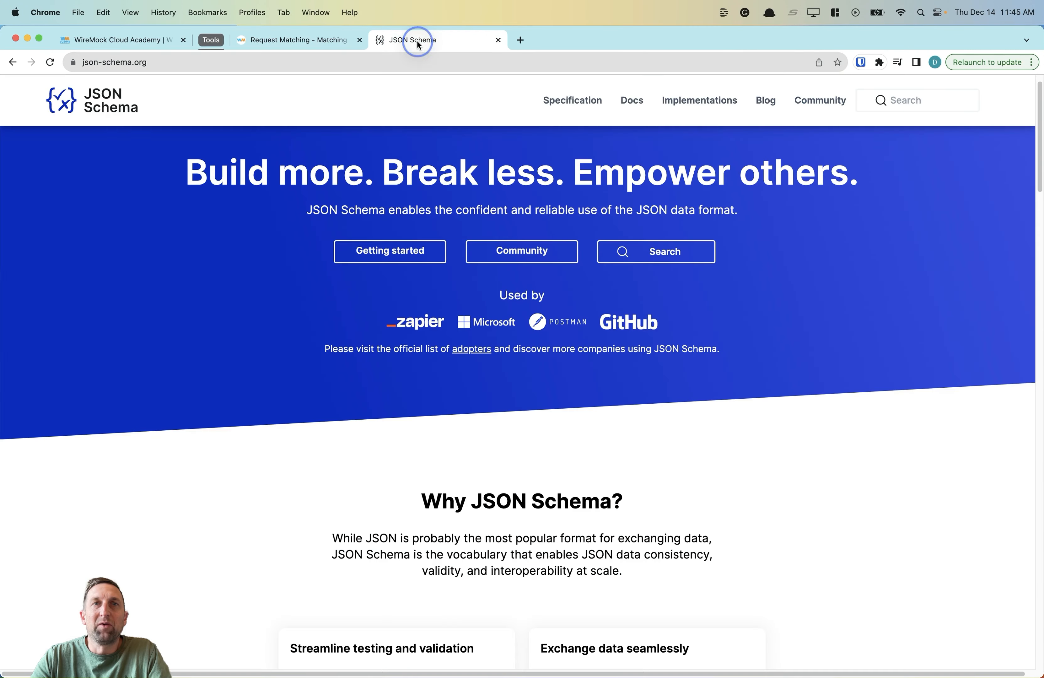